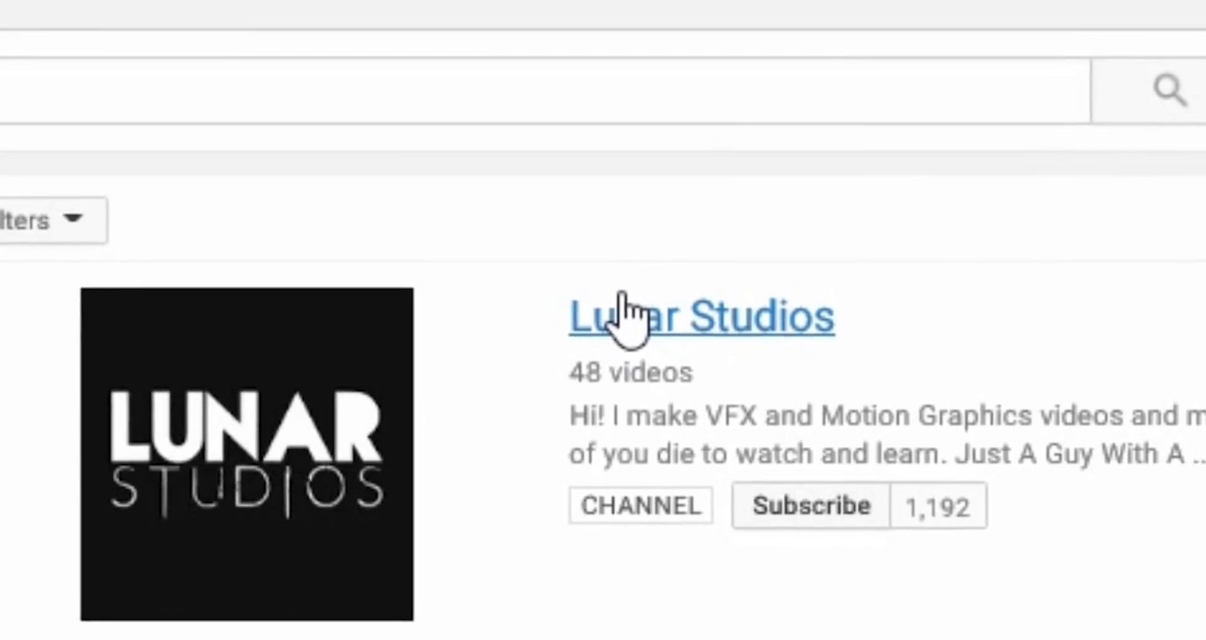
# Add a 1280x720 dark gray solid as Comp 1's background layer.
pyautogui.click(811, 506)
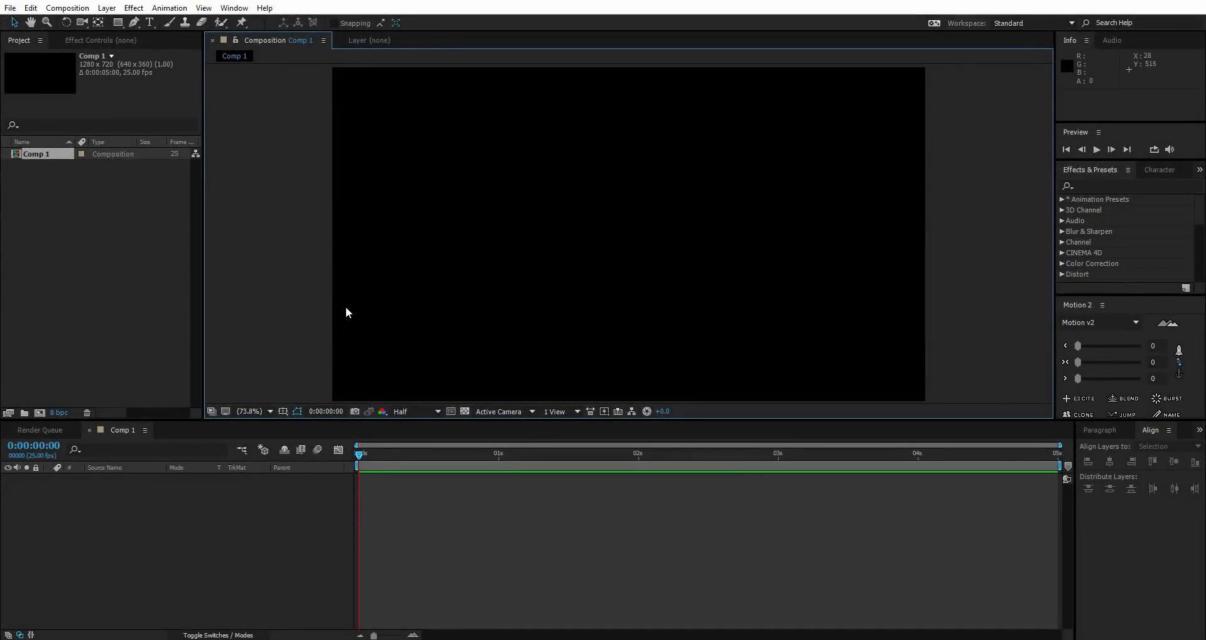
pyautogui.moveTo(107, 7)
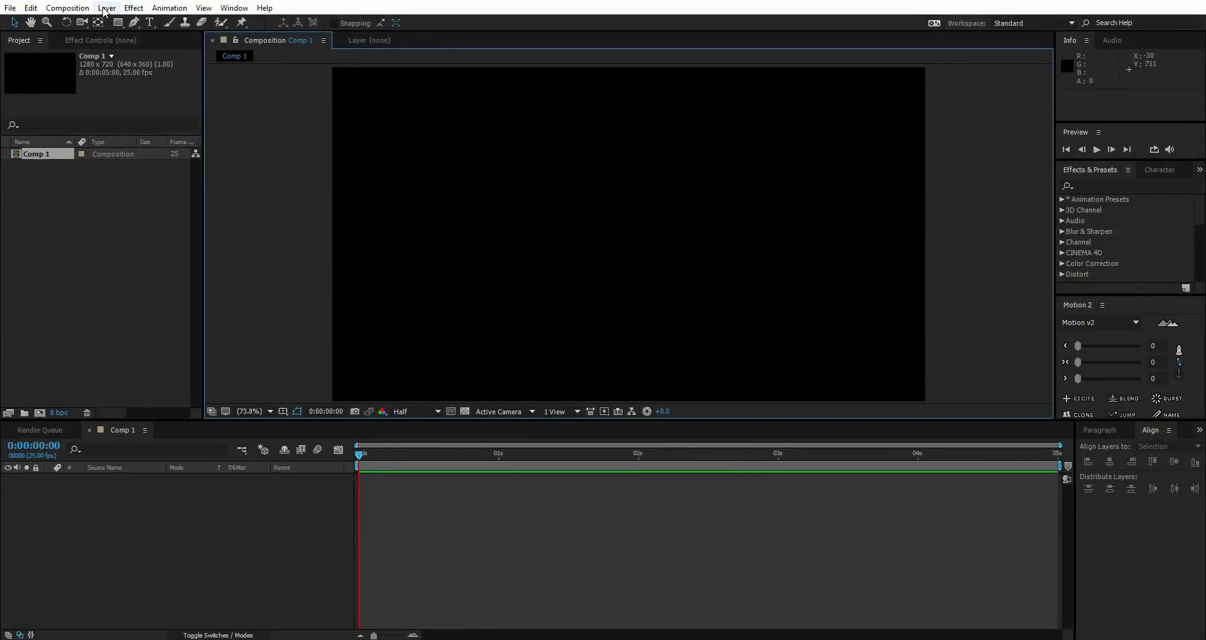
pyautogui.click(105, 7)
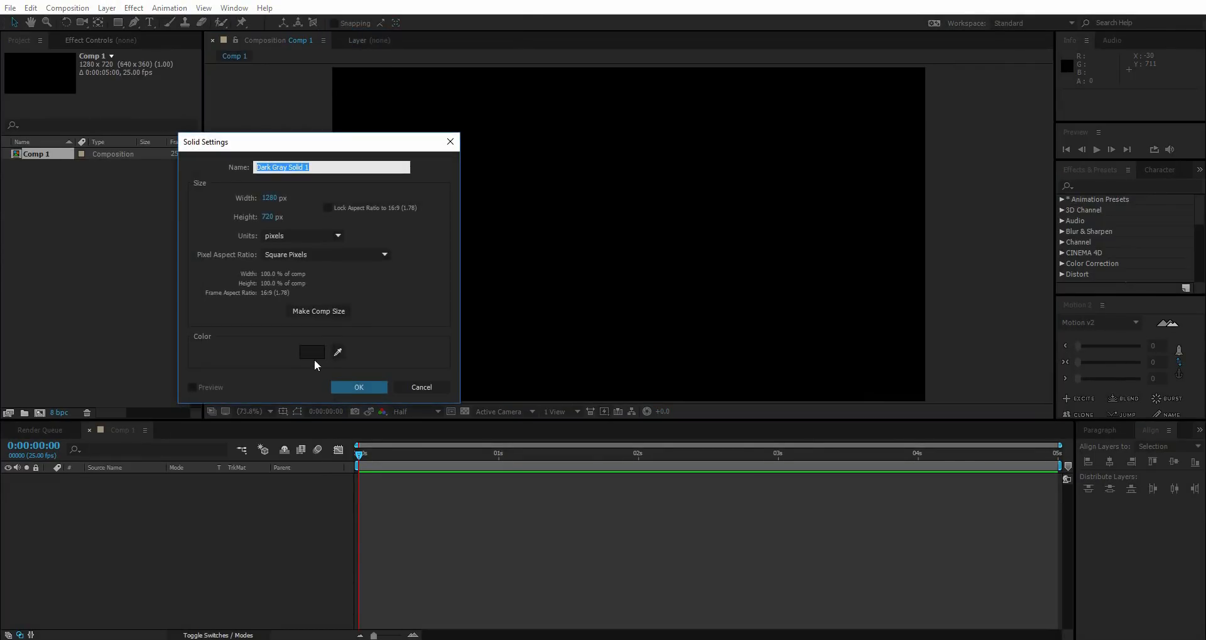
pyautogui.click(360, 387)
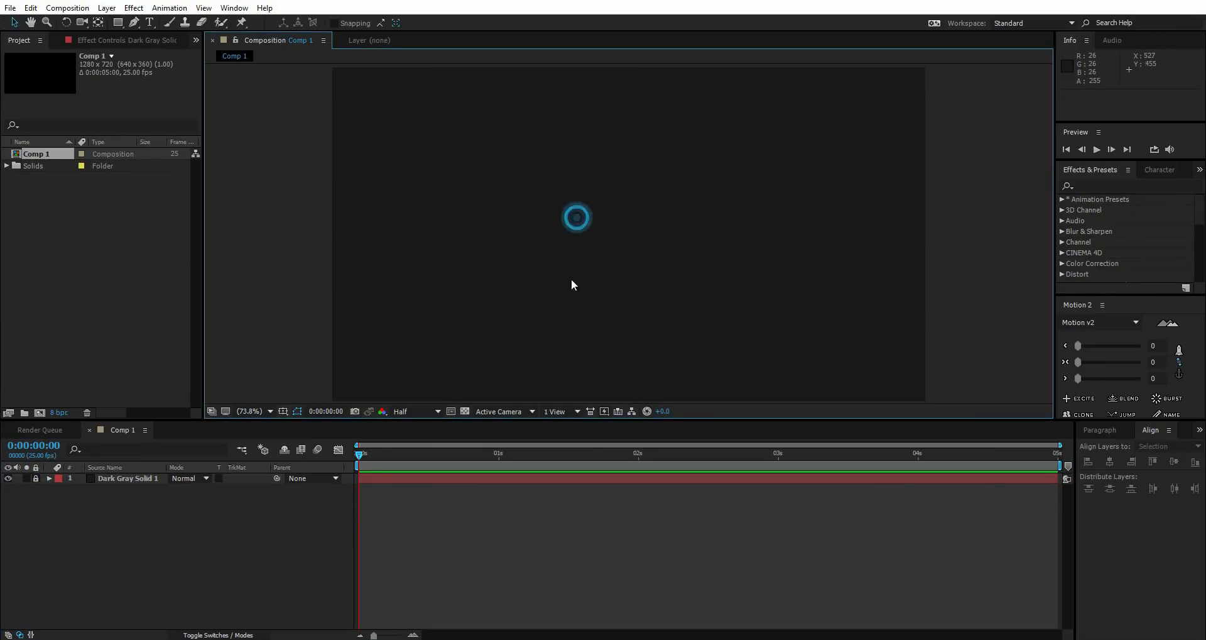
pyautogui.click(150, 23)
pyautogui.write('LUNAR')
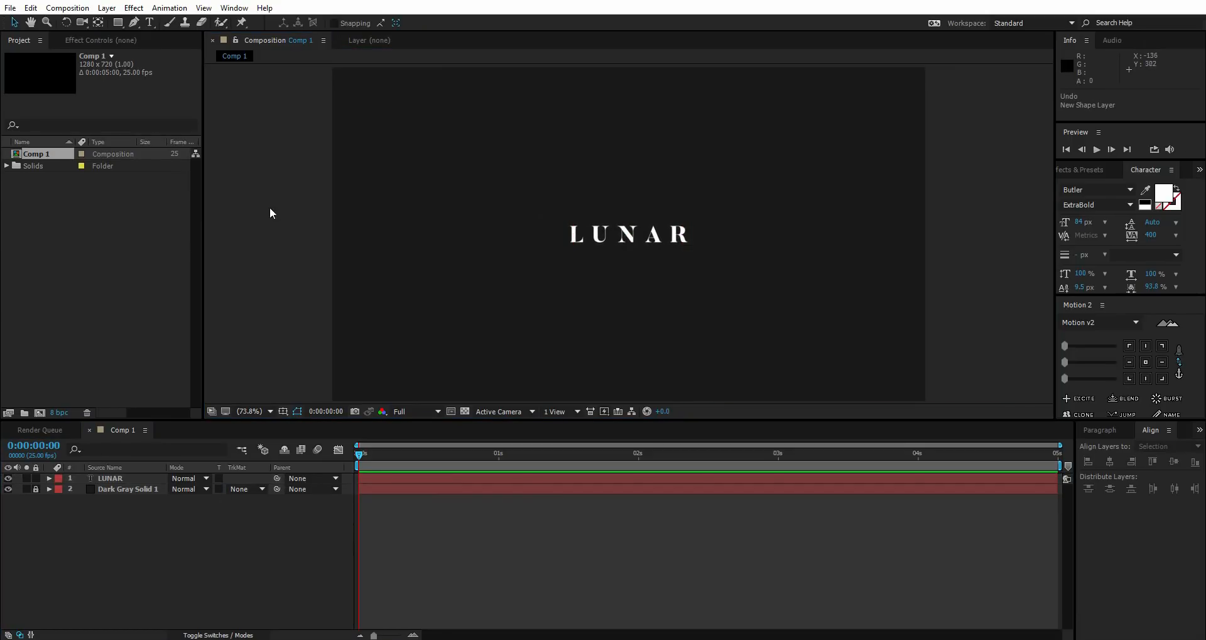
# Deselect the LUNAR text layer after centring the white word in the comp.
pyautogui.click(133, 22)
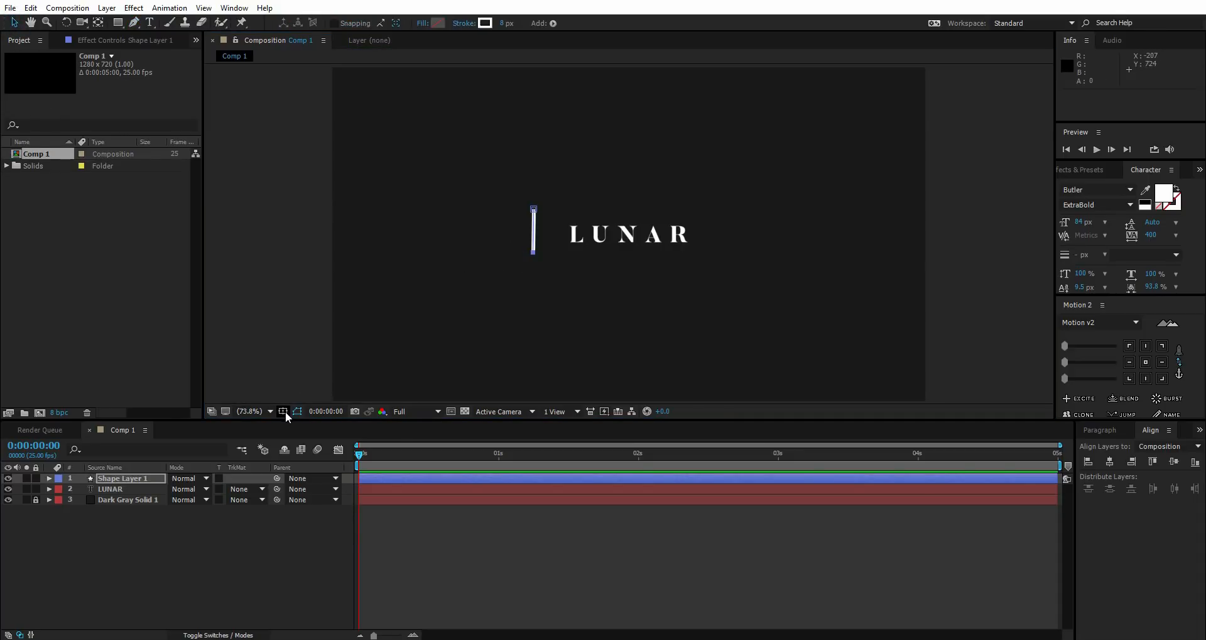
# Show rulers and snap the vertical line's points to a guide left of LUNAR.
pyautogui.click(284, 411)
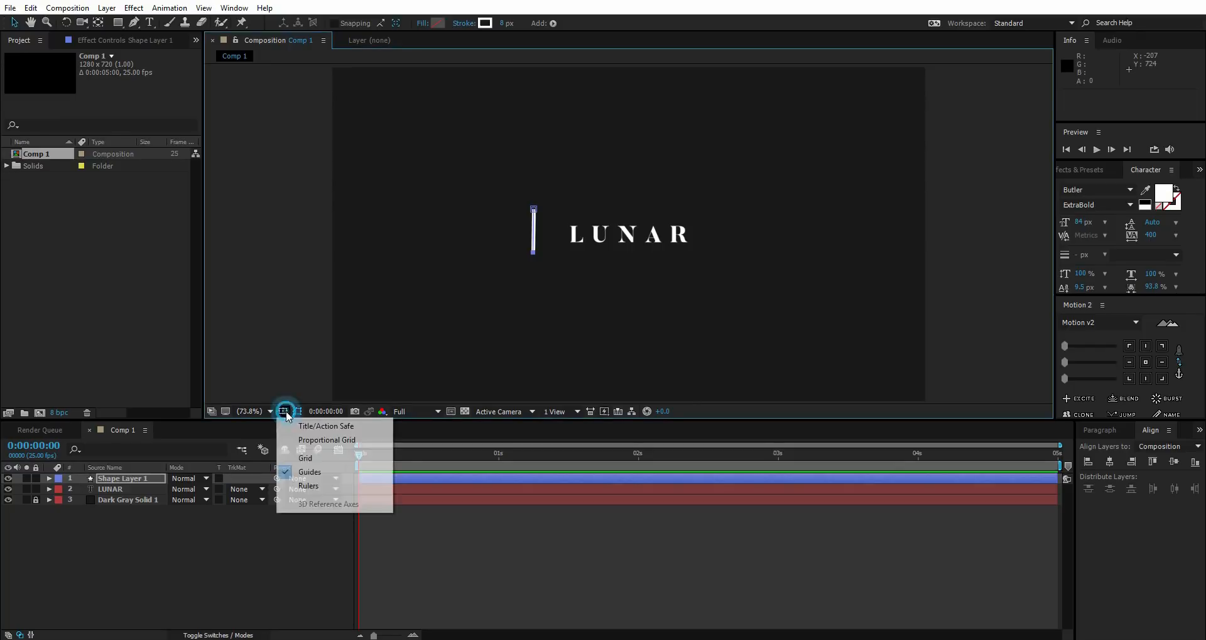
pyautogui.click(308, 484)
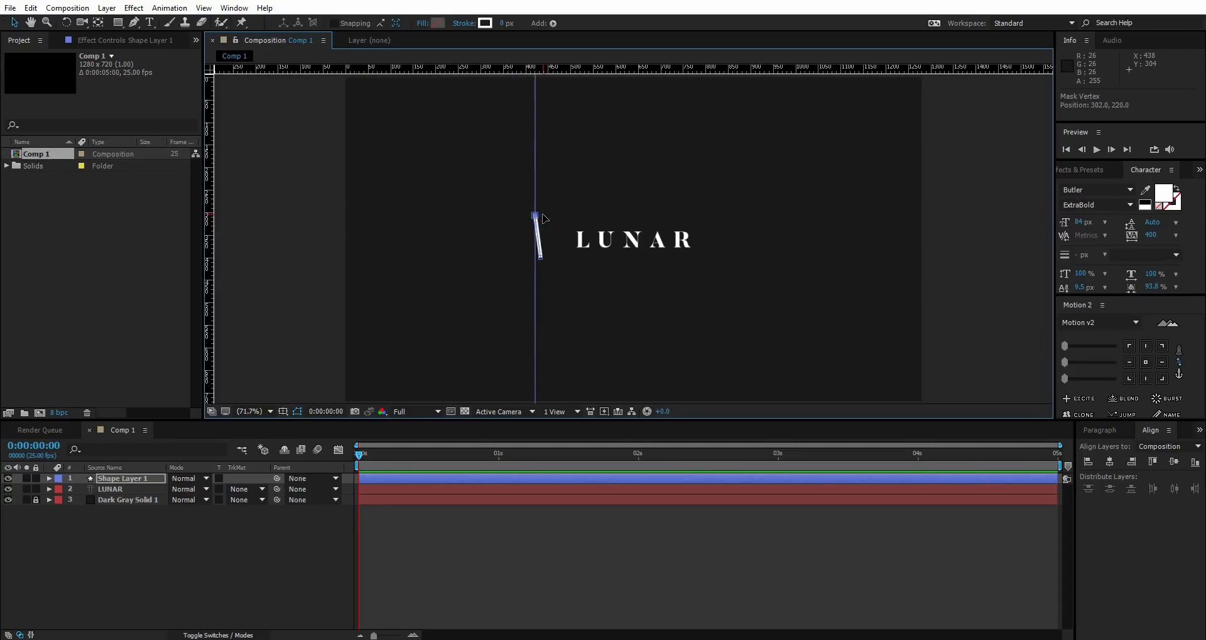
pyautogui.moveTo(538, 217); pyautogui.dragTo(535, 259)
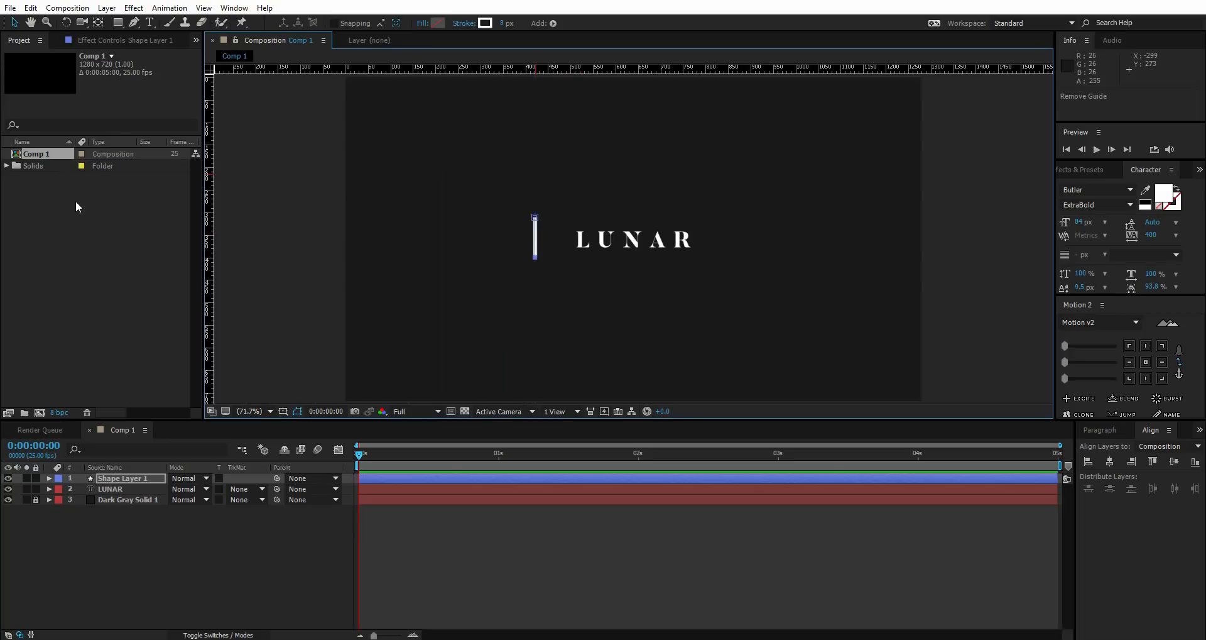
pyautogui.click(284, 411)
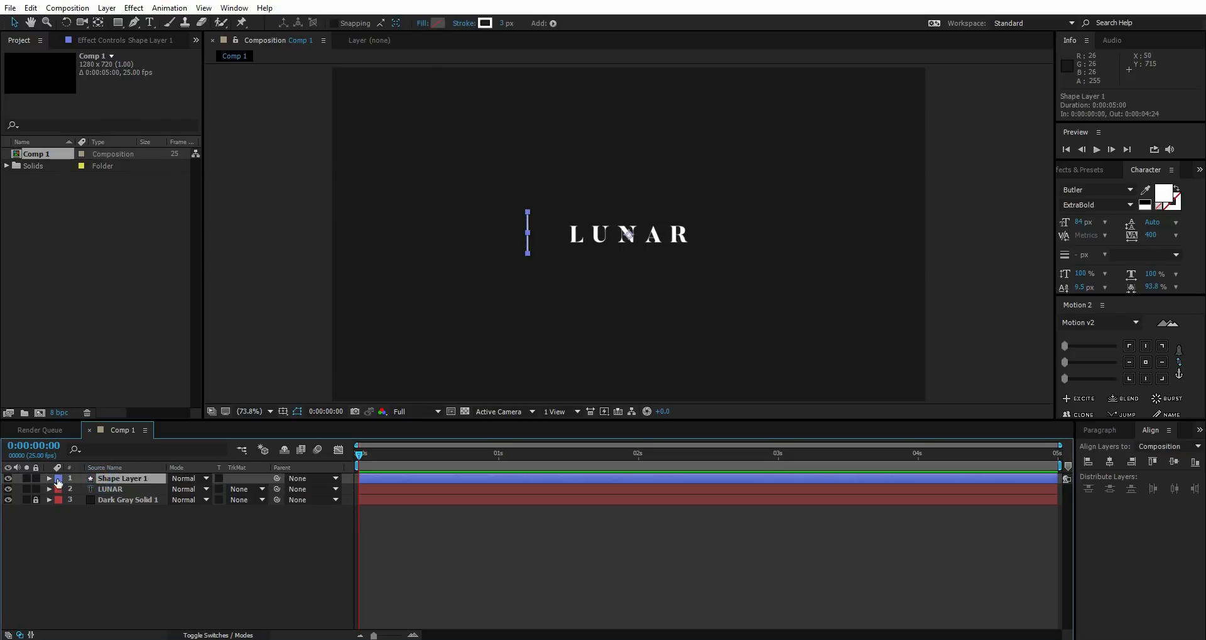
# Expand Shape 1 > Stroke 1 and choose a different Line Cap for the 3 px stroke.
pyautogui.click(49, 479)
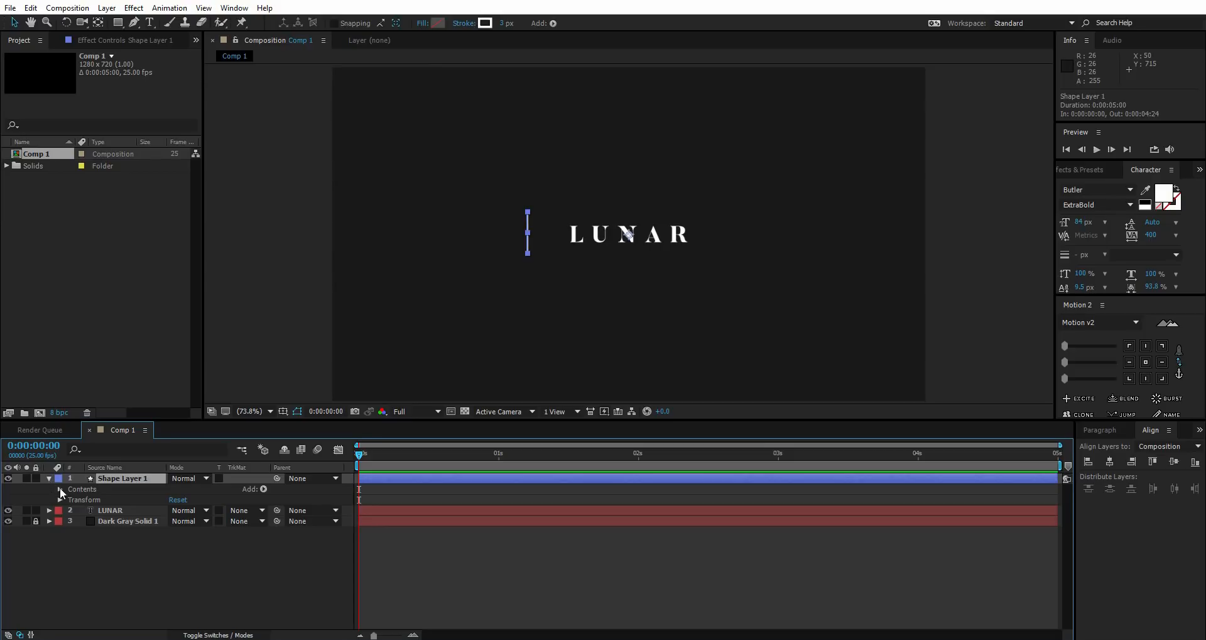
pyautogui.click(60, 488)
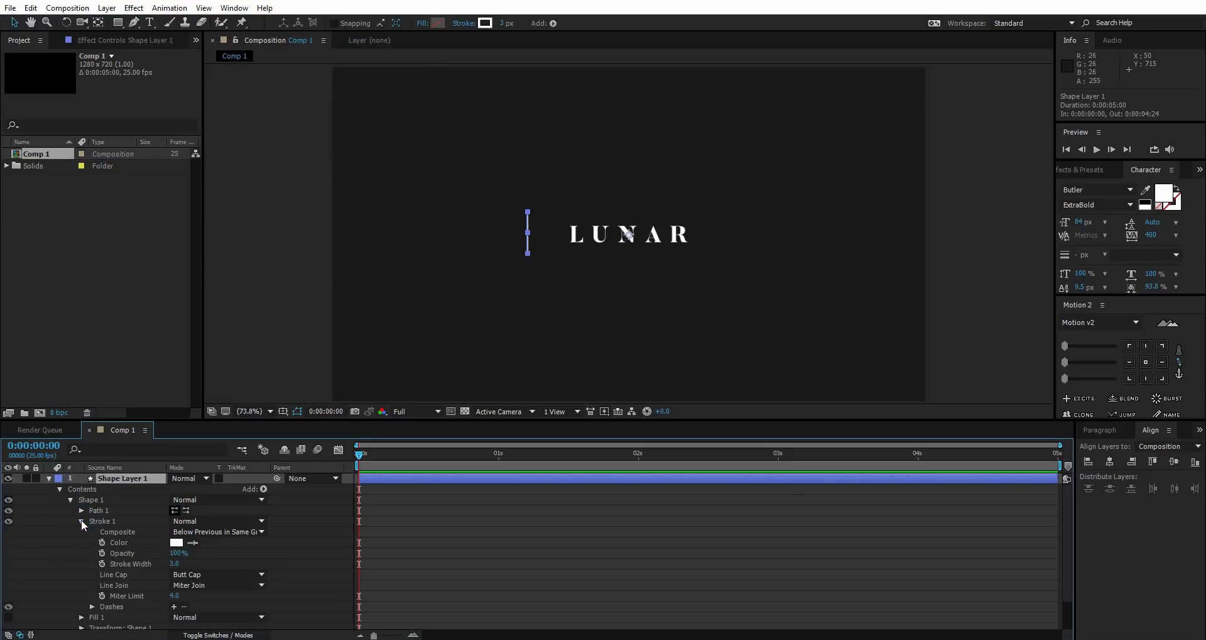
pyautogui.moveTo(125, 578)
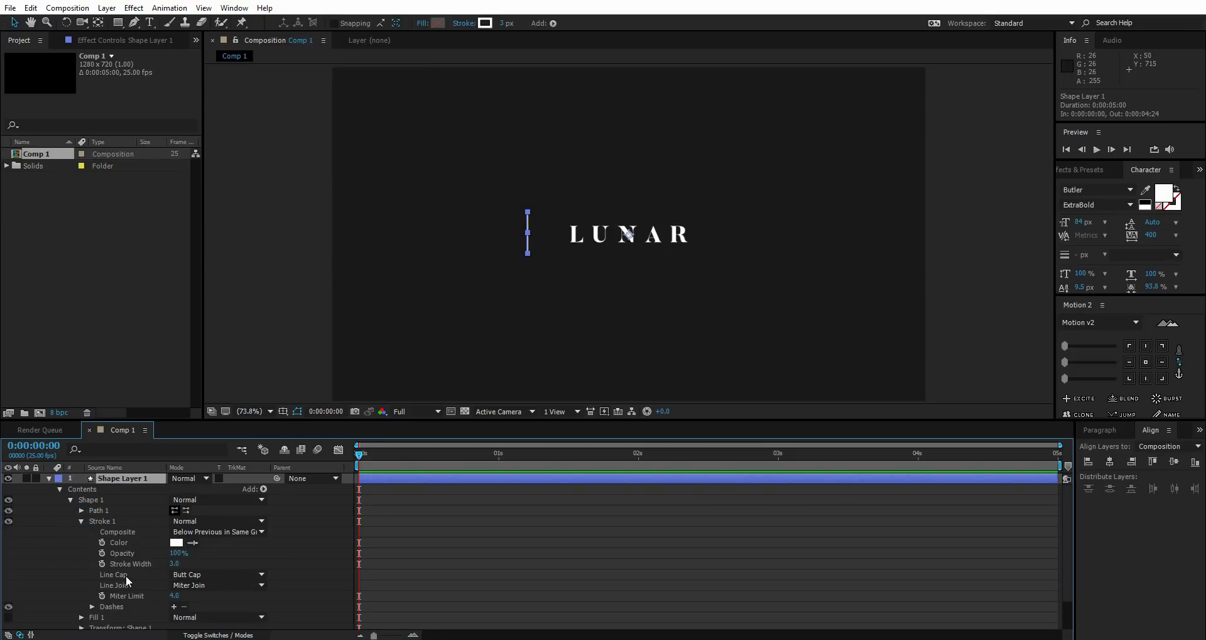
pyautogui.click(216, 575)
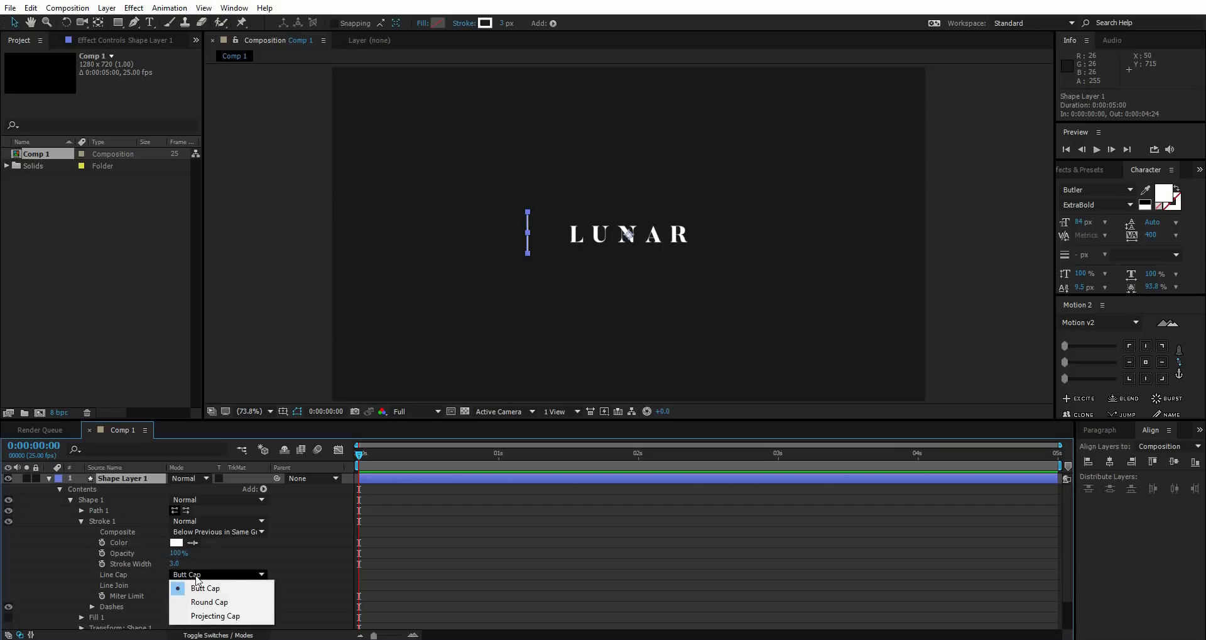
pyautogui.click(208, 601)
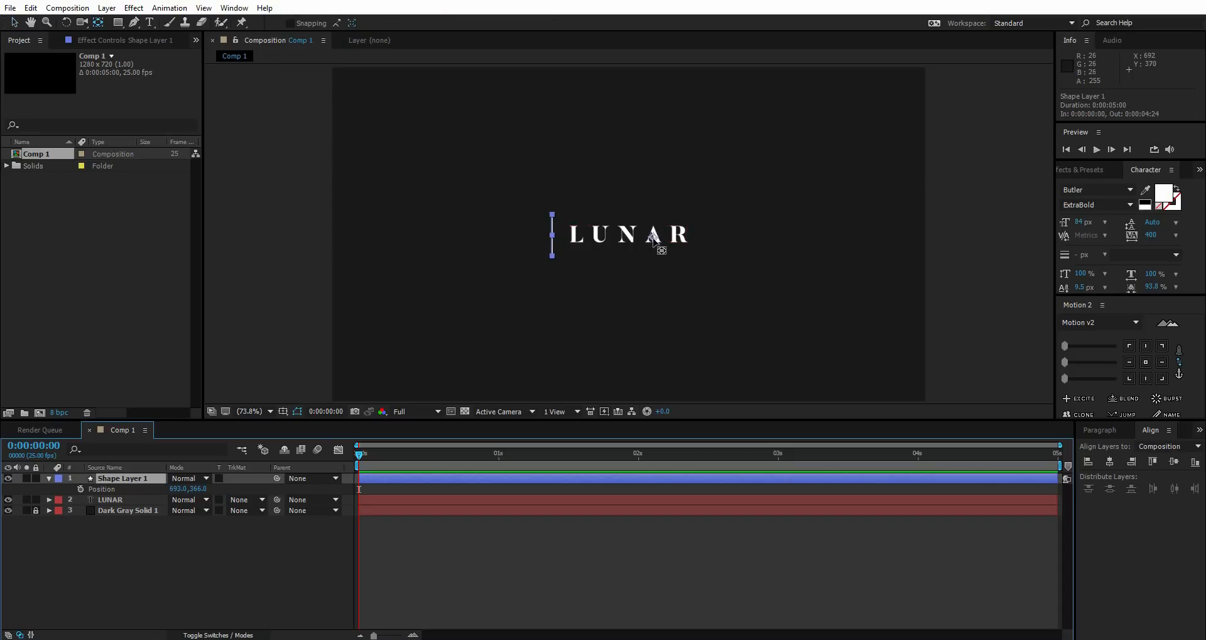
# Place the line just left of LUNAR as its starting position for the slide.
pyautogui.moveTo(657, 239); pyautogui.dragTo(591, 244)
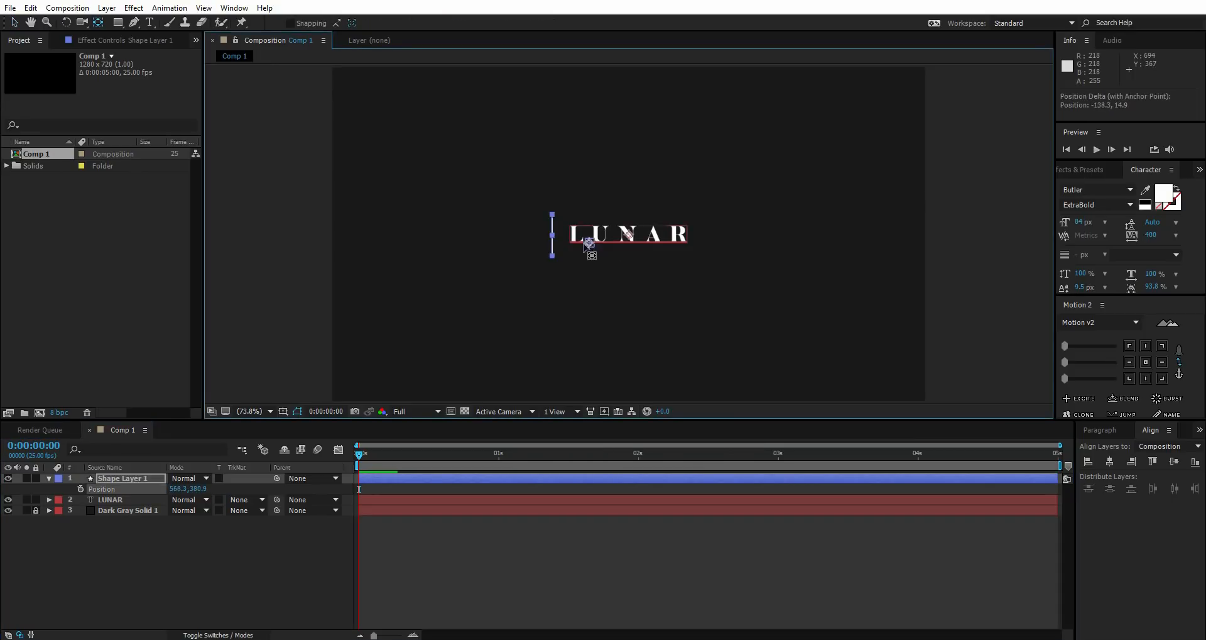
pyautogui.moveTo(588, 245); pyautogui.dragTo(555, 235)
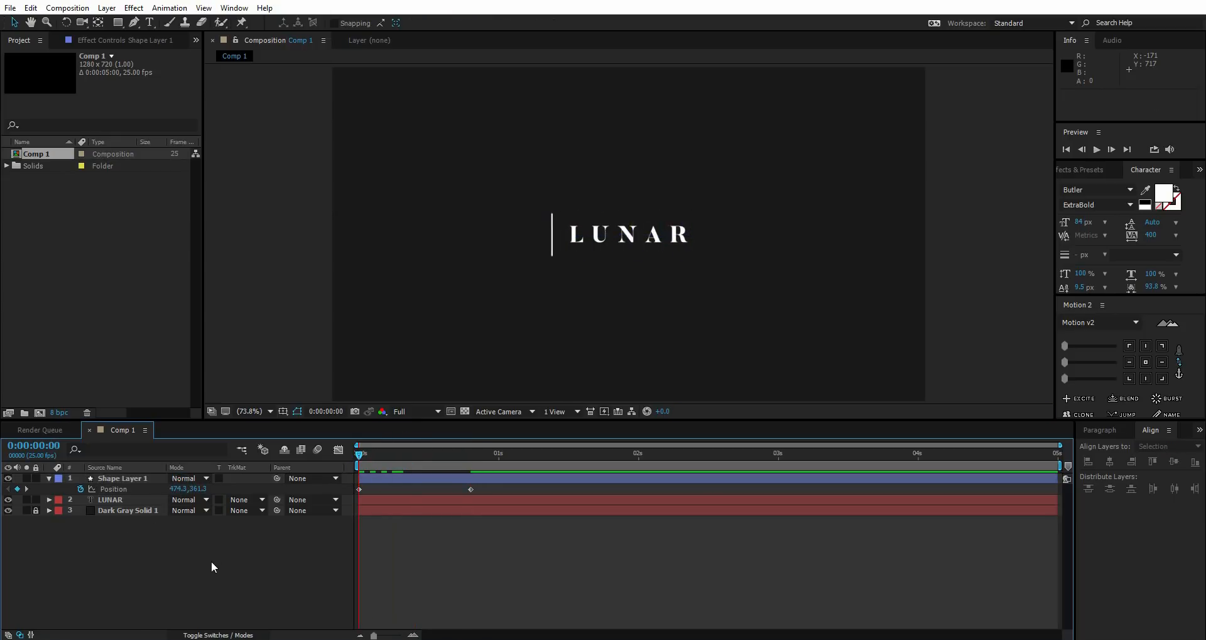
pyautogui.click(369, 454)
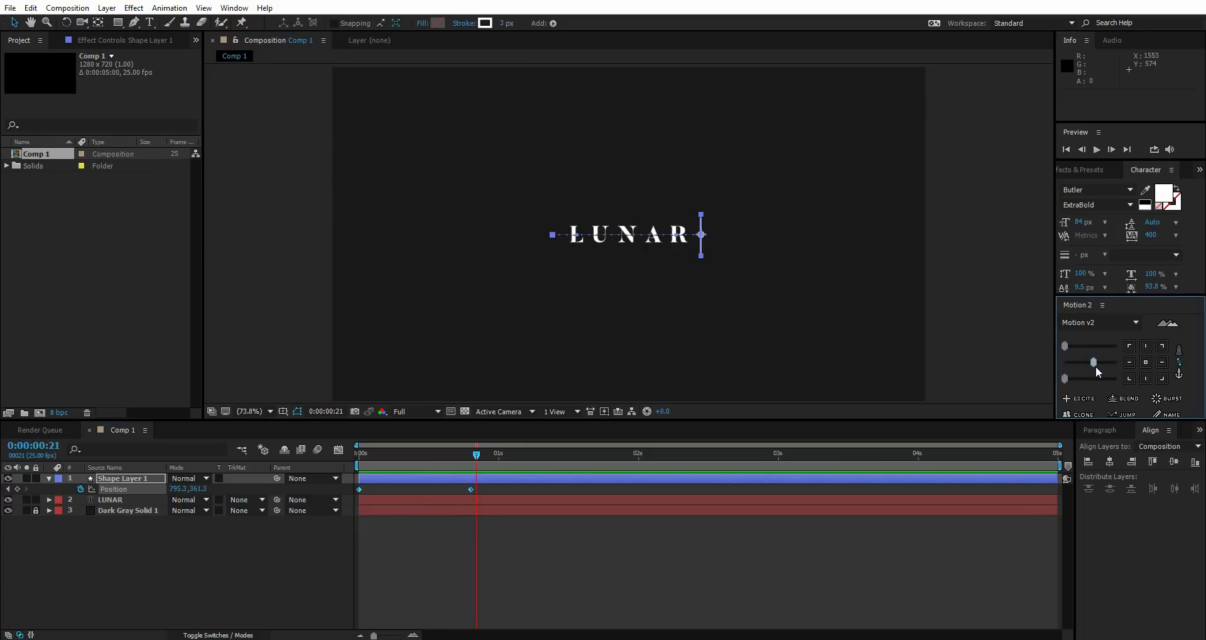
pyautogui.moveTo(1099, 371)
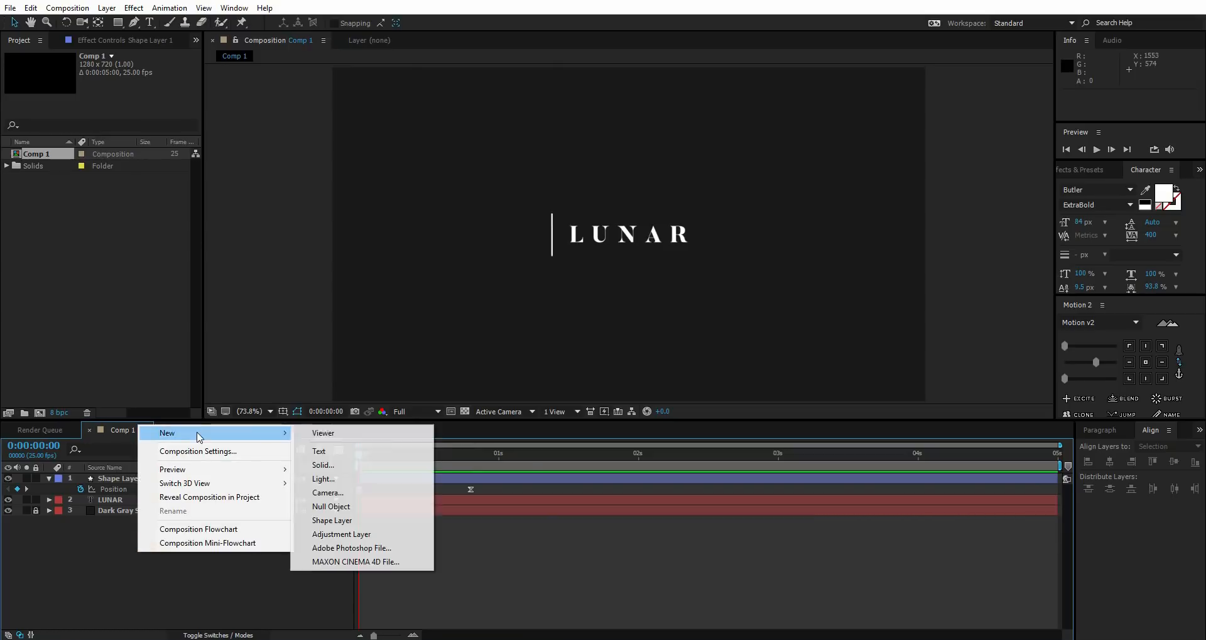
# Create a new white solid layer covering the comp.
pyautogui.click(322, 465)
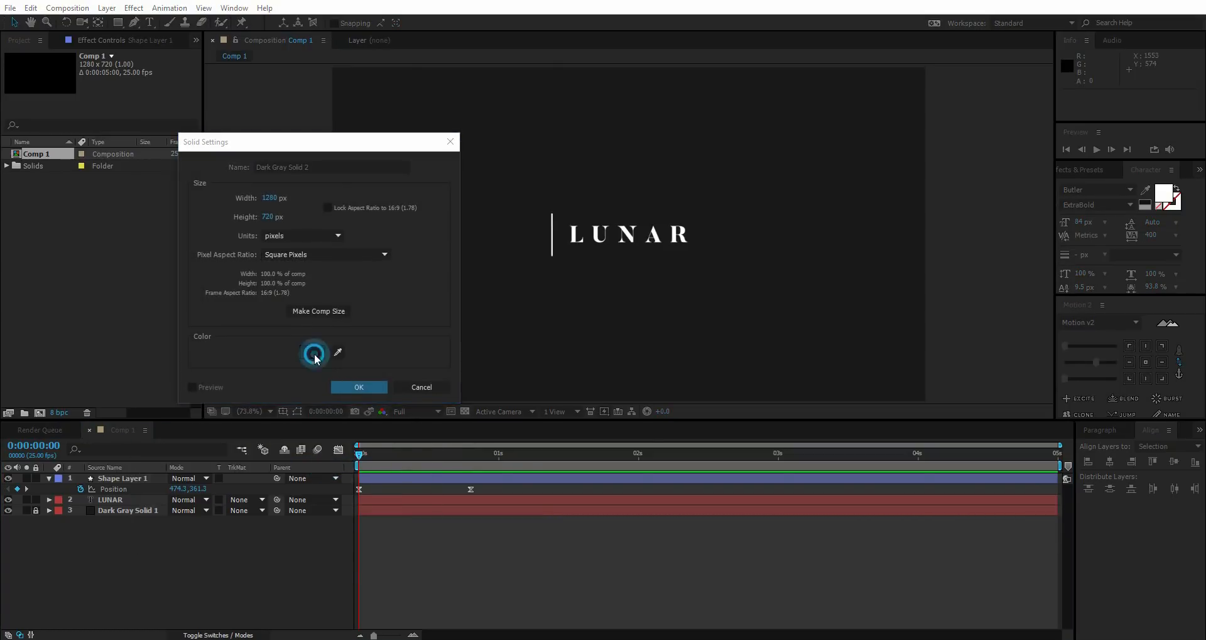
pyautogui.click(314, 353)
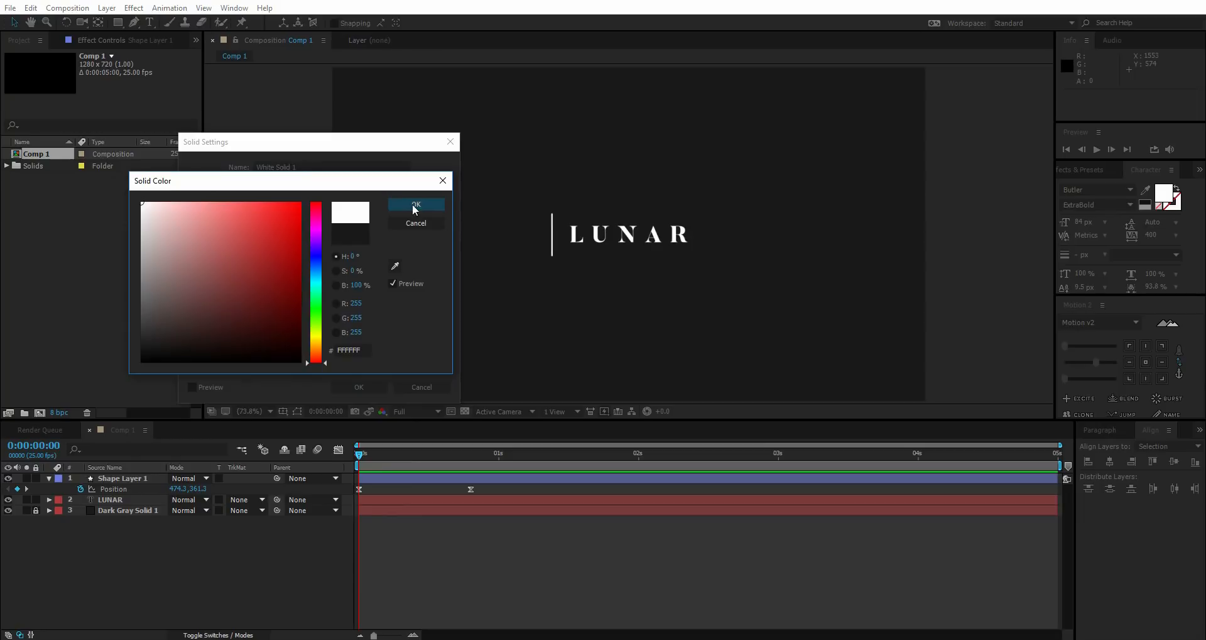
pyautogui.click(416, 204)
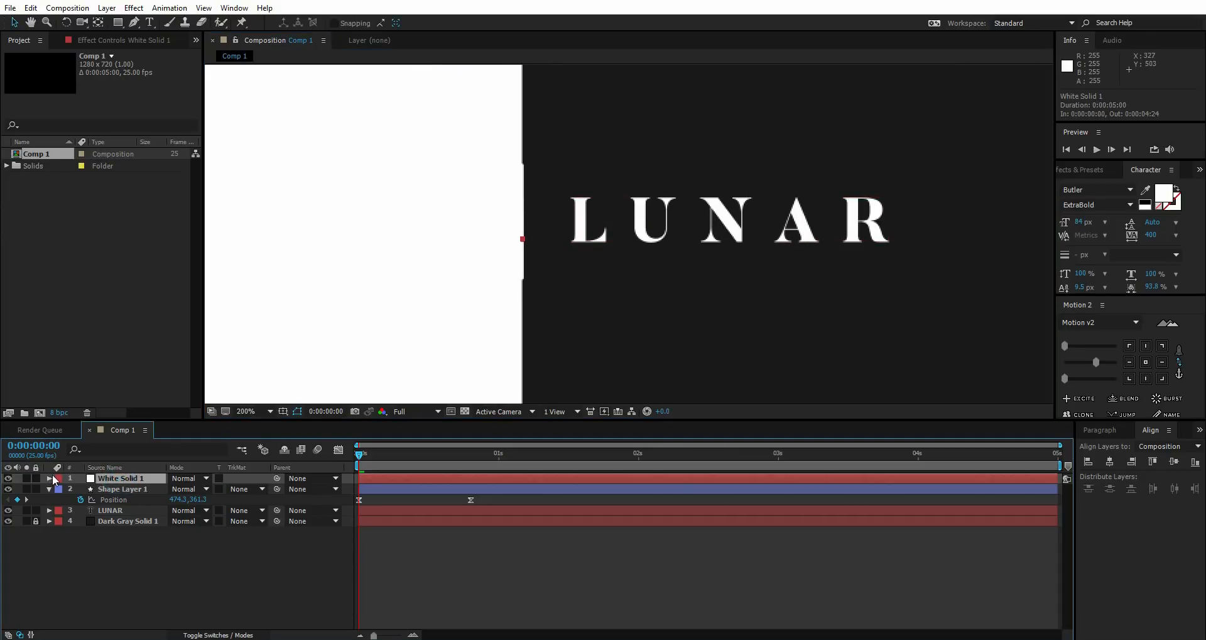
# Rename the white solid Matte, parent it to Line, and move Line above it.
pyautogui.doubleClick(120, 478)
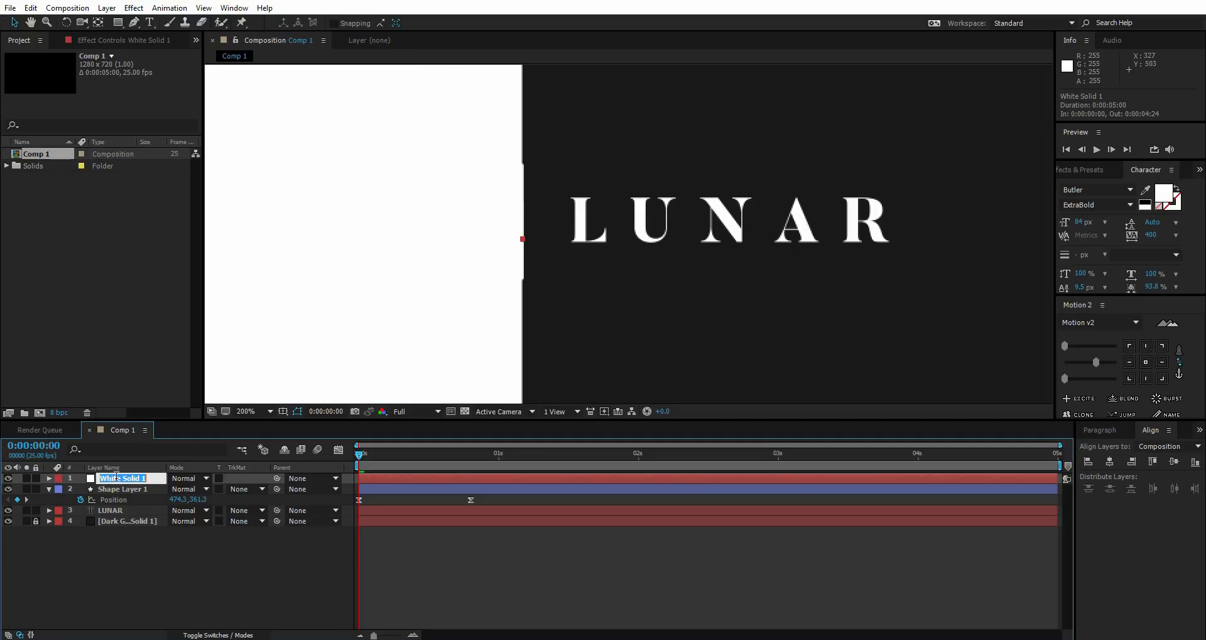
pyautogui.write('Ma')
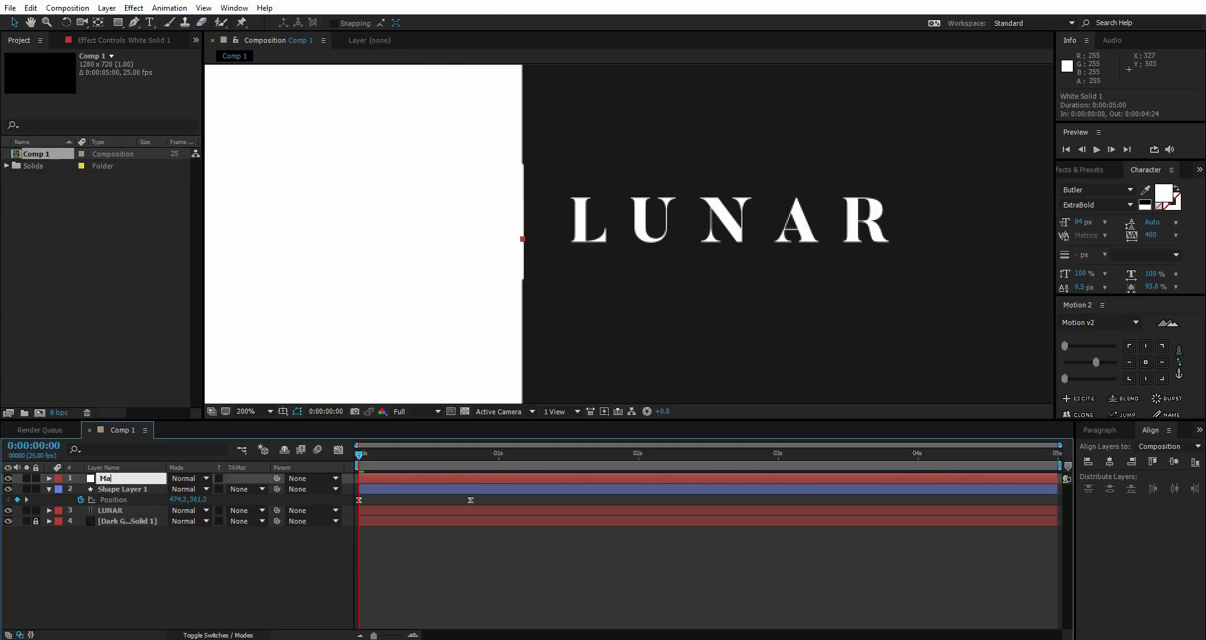
pyautogui.write('Matte')
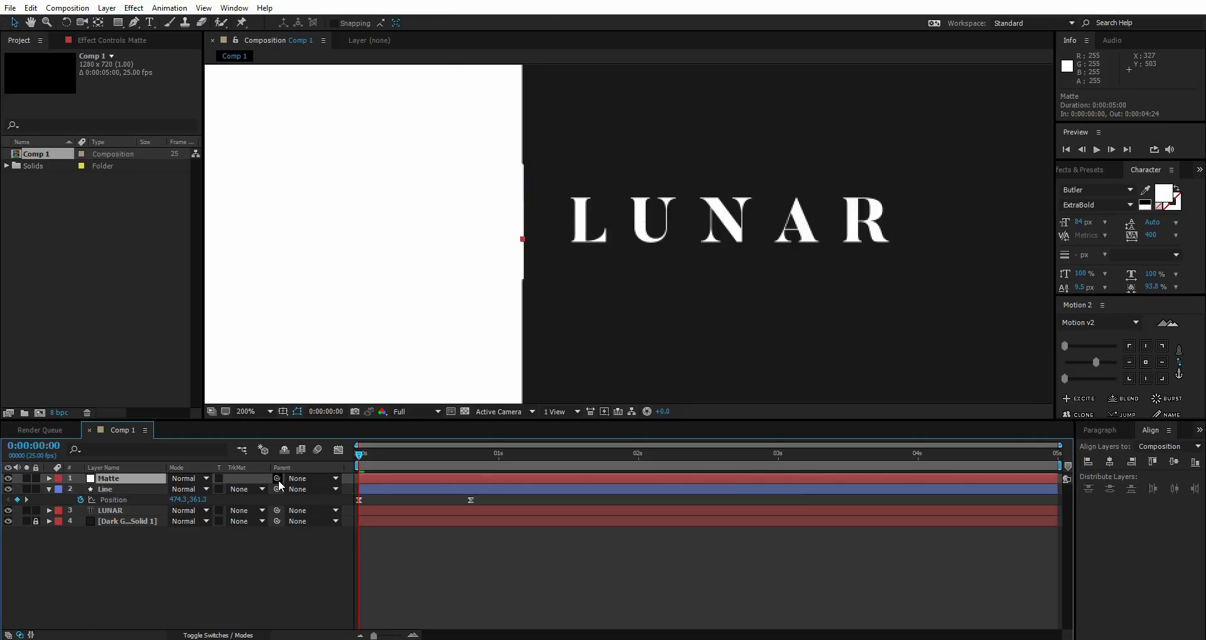
pyautogui.click(313, 479)
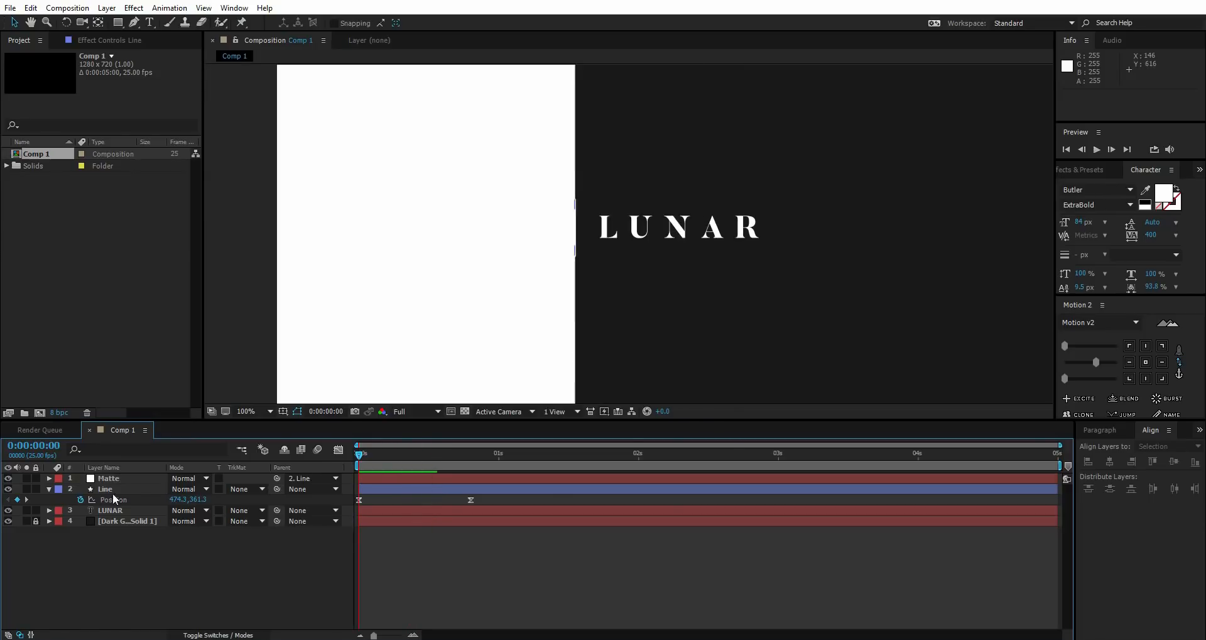
pyautogui.moveTo(360, 453); pyautogui.dragTo(393, 453)
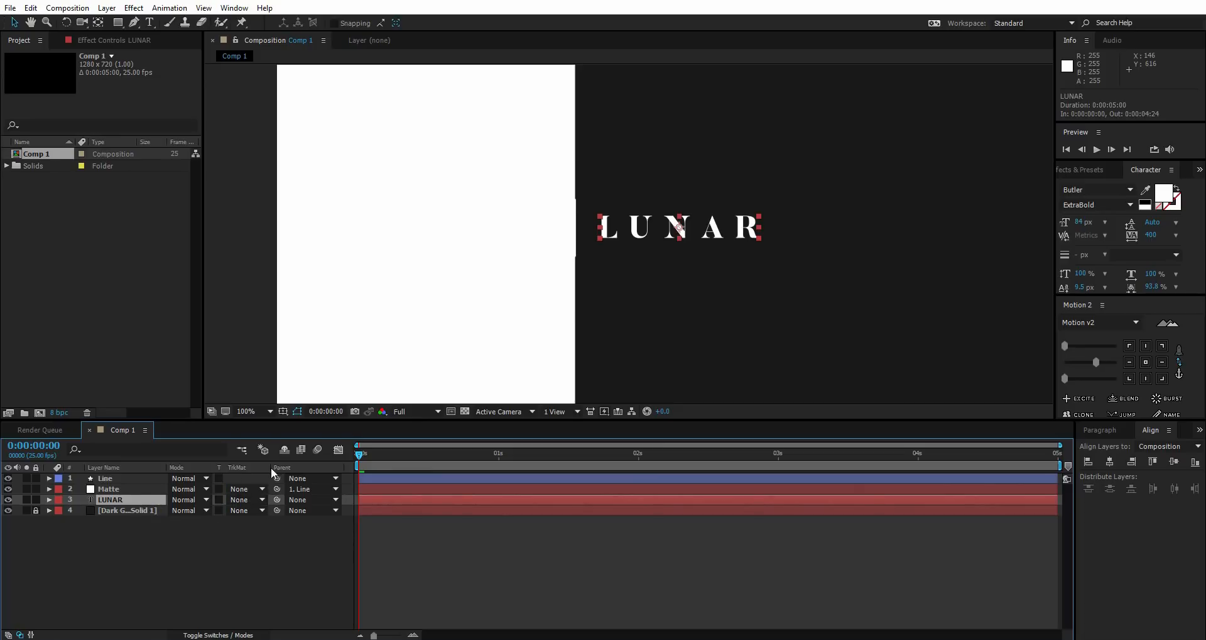
# Set LUNAR's Track Matte to Alpha Matte 'Matte' and scrub to preview the reveal.
pyautogui.click(246, 499)
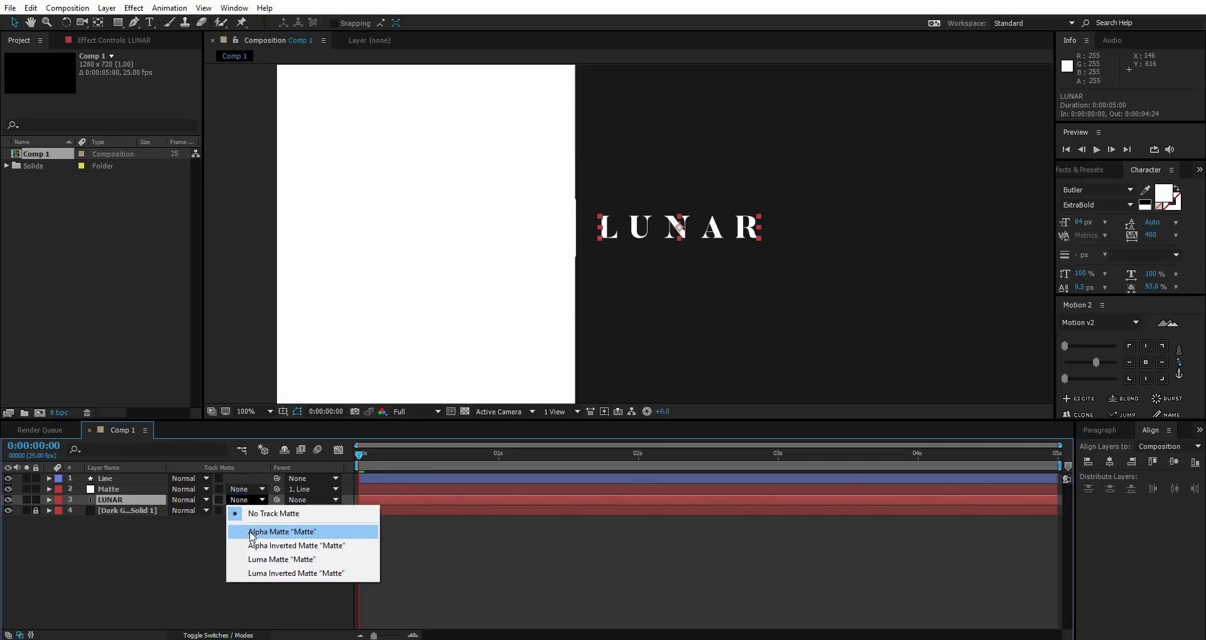
pyautogui.click(281, 532)
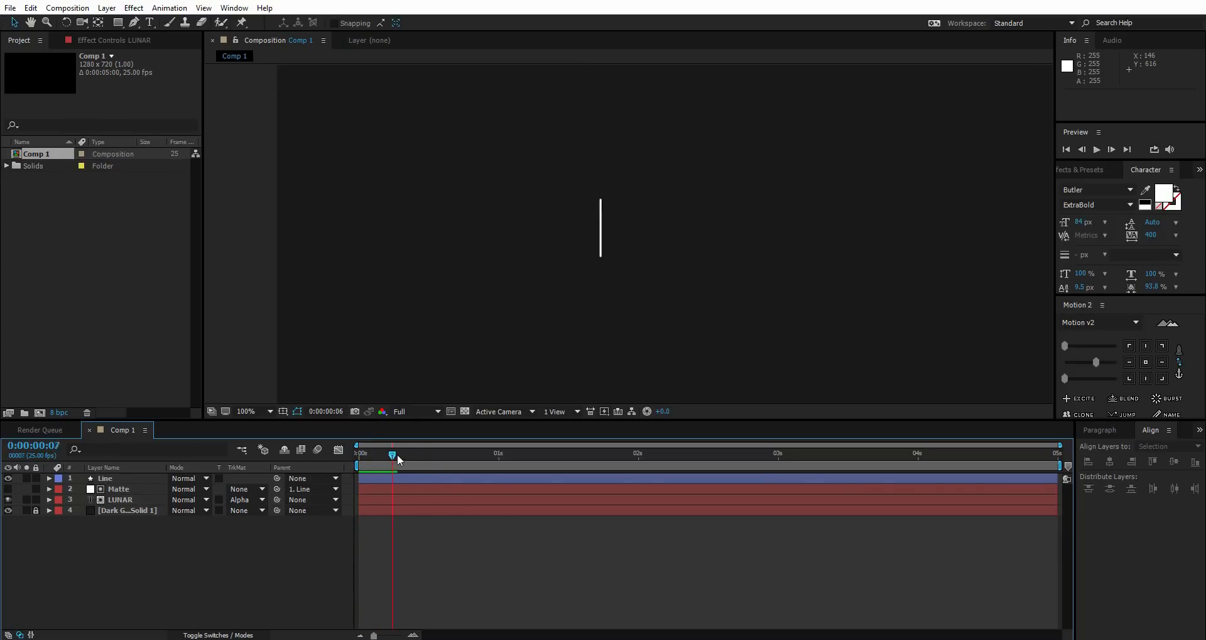
pyautogui.moveTo(392, 454); pyautogui.dragTo(431, 454)
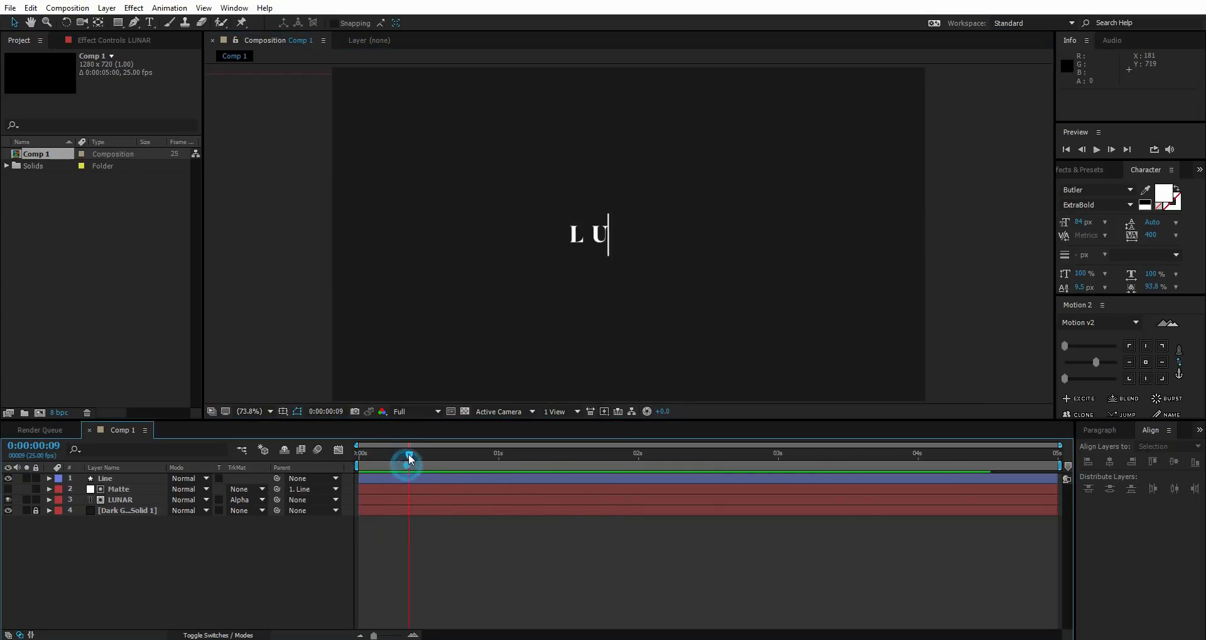
pyautogui.moveTo(407, 454); pyautogui.dragTo(416, 453)
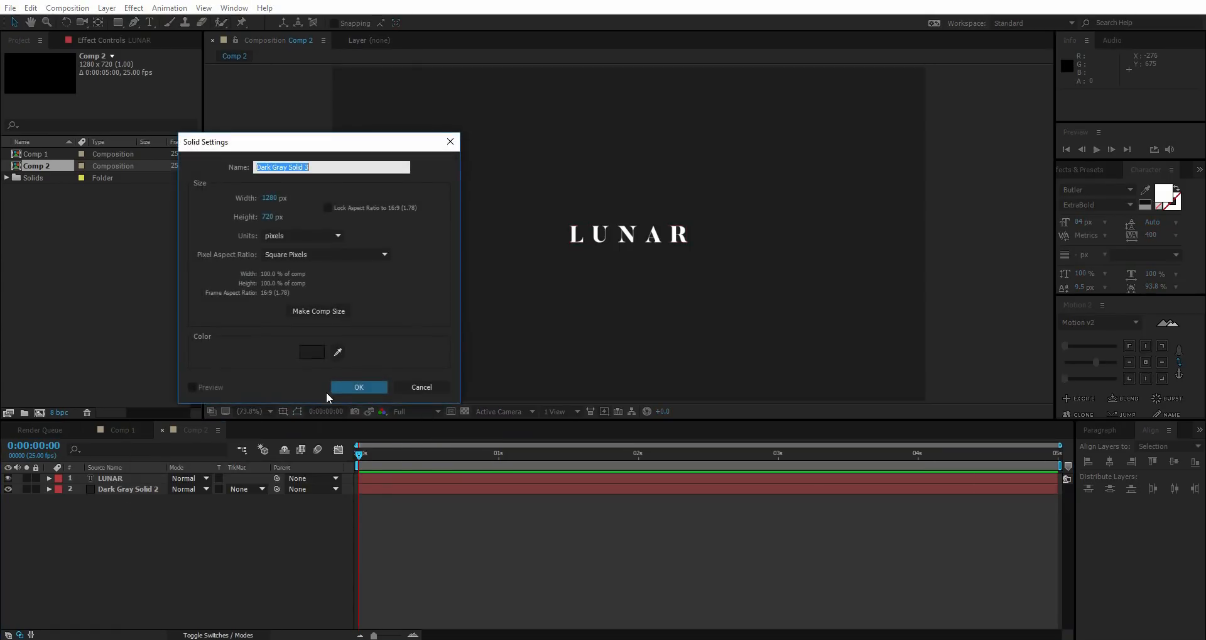
# Add a white solid to Comp 2 and squash it into a thin bar across the text.
pyautogui.click(312, 352)
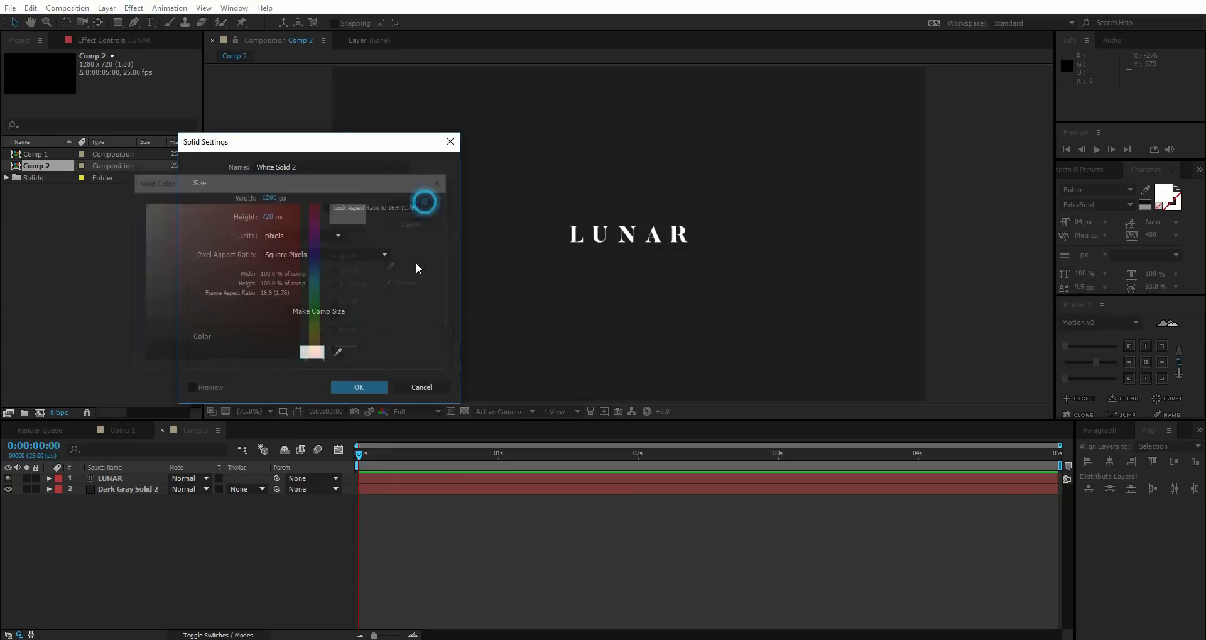
pyautogui.click(359, 387)
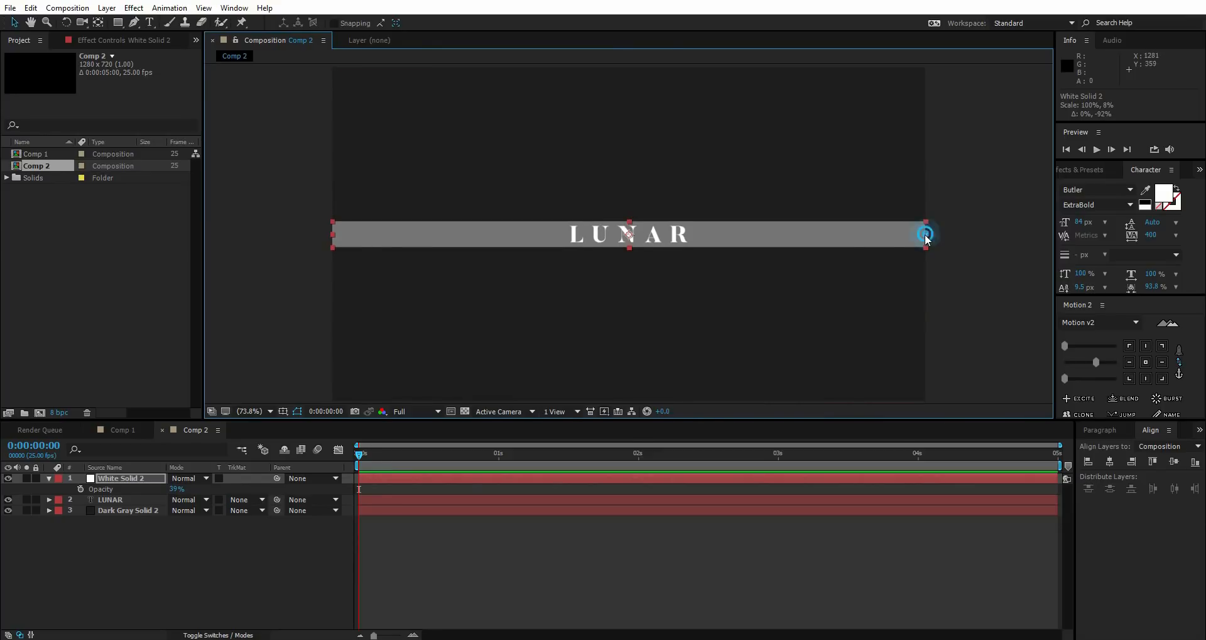
pyautogui.moveTo(926, 235); pyautogui.dragTo(698, 239)
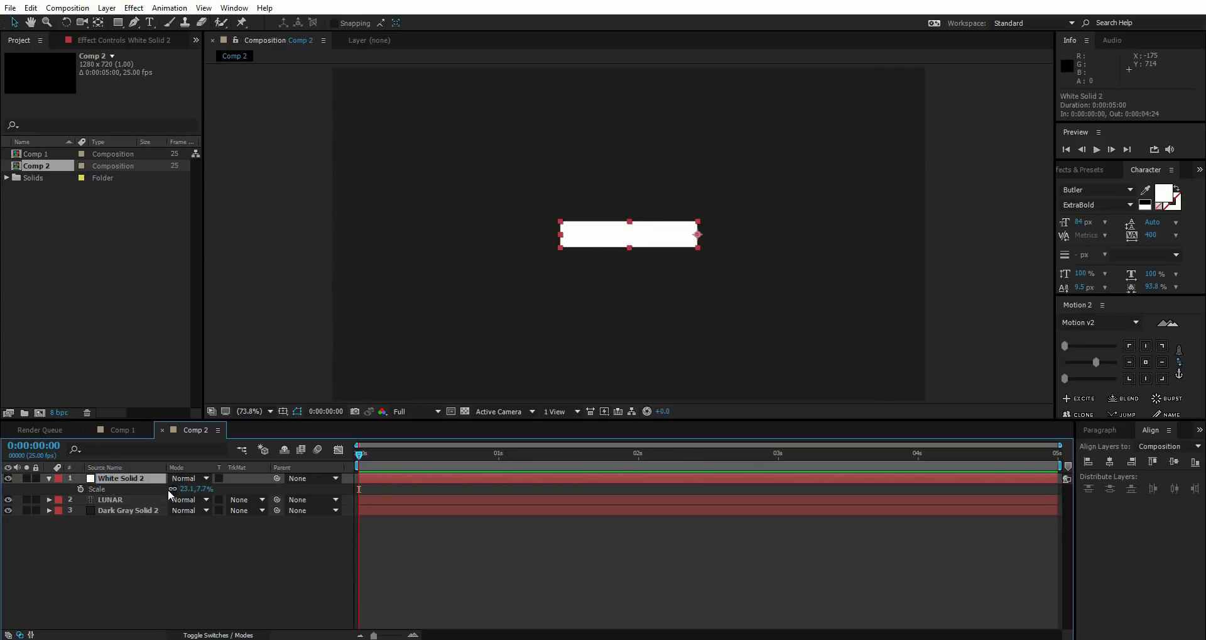
pyautogui.moveTo(172, 490)
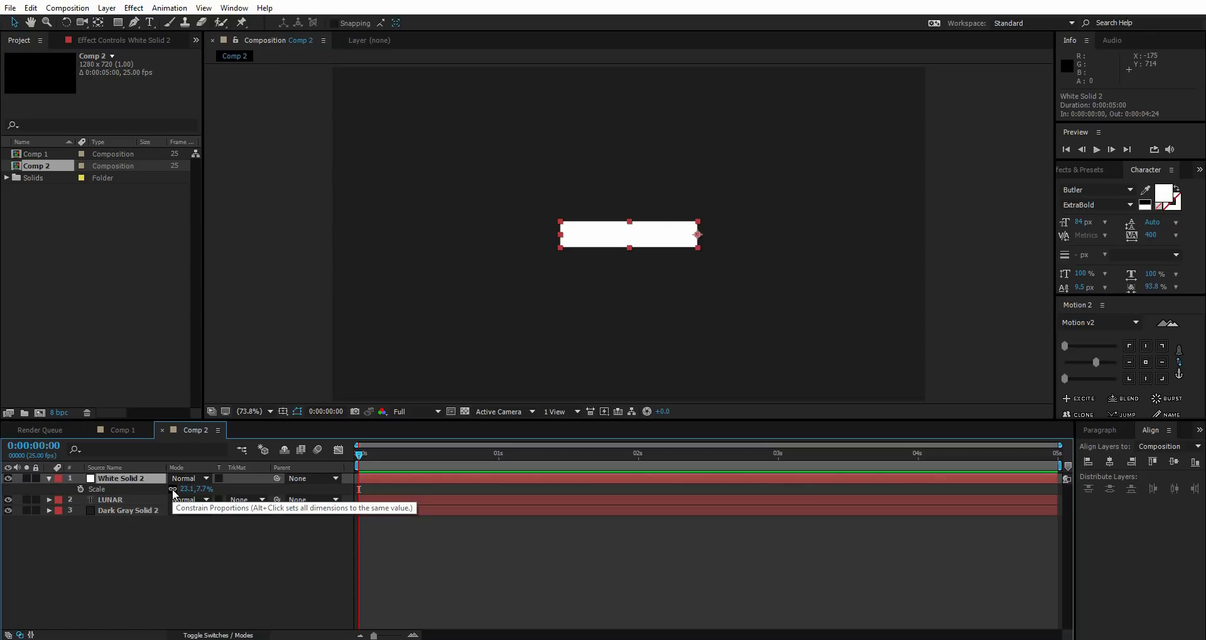
# Unlink the box's Scale proportions so width animates alone, then preview it widening.
pyautogui.click(196, 489)
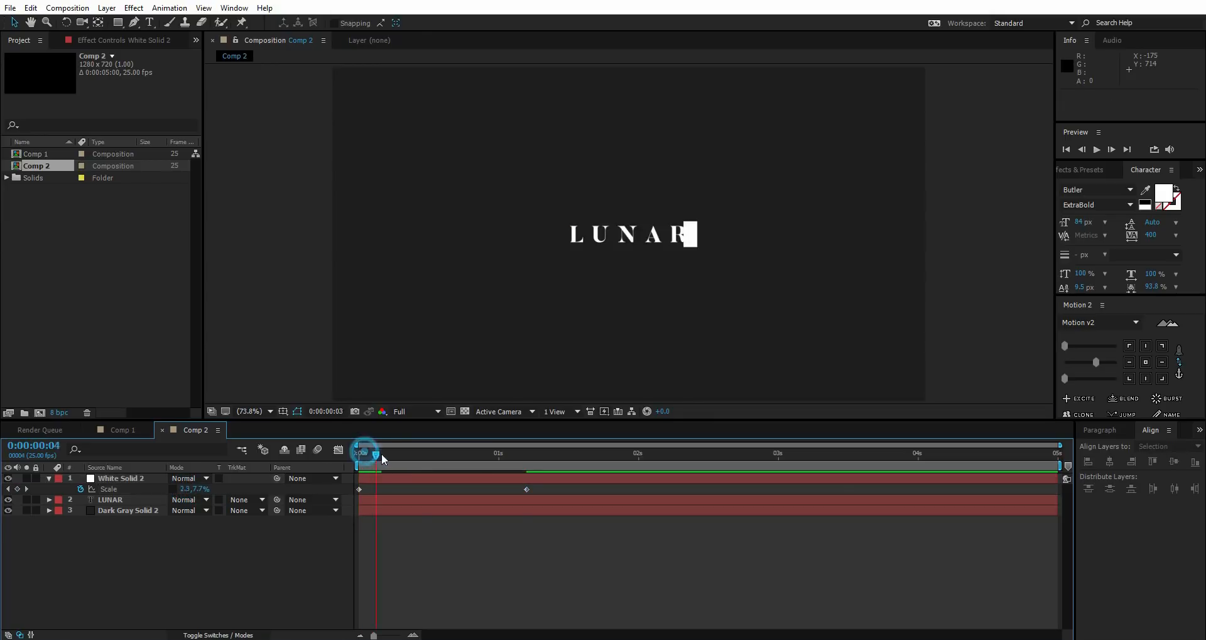
pyautogui.moveTo(365, 452); pyautogui.dragTo(482, 453)
pyautogui.write('Solid')
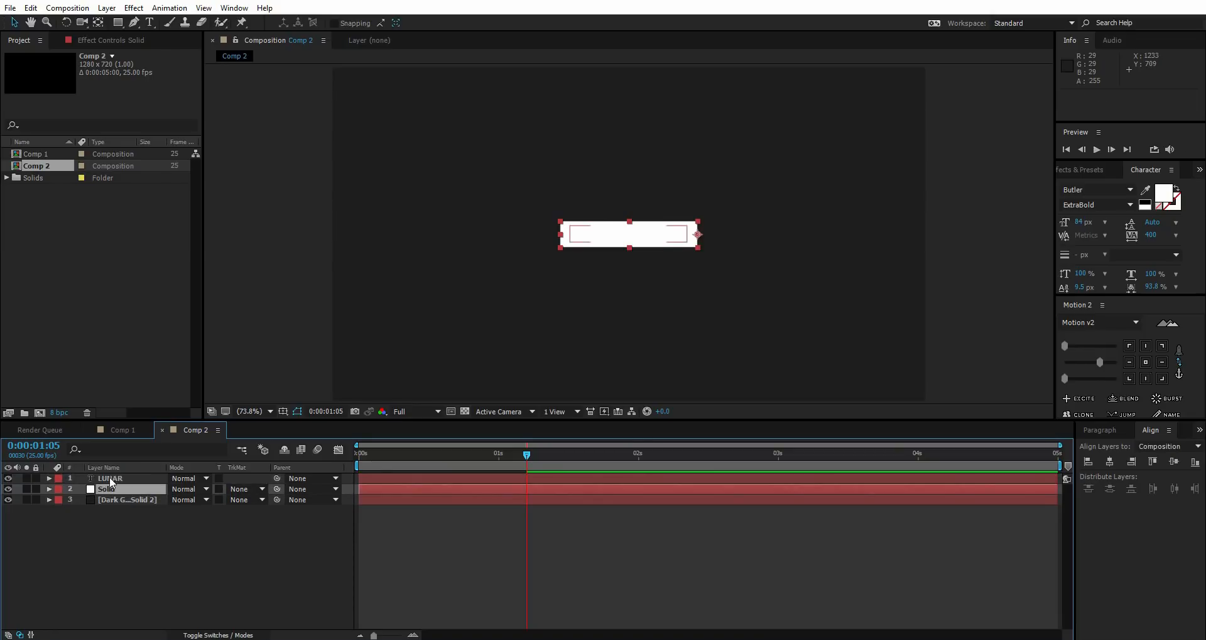
# Give Solid an Alpha Inverted Matte 'LUNAR' and preview the cut-out letters.
pyautogui.click(246, 489)
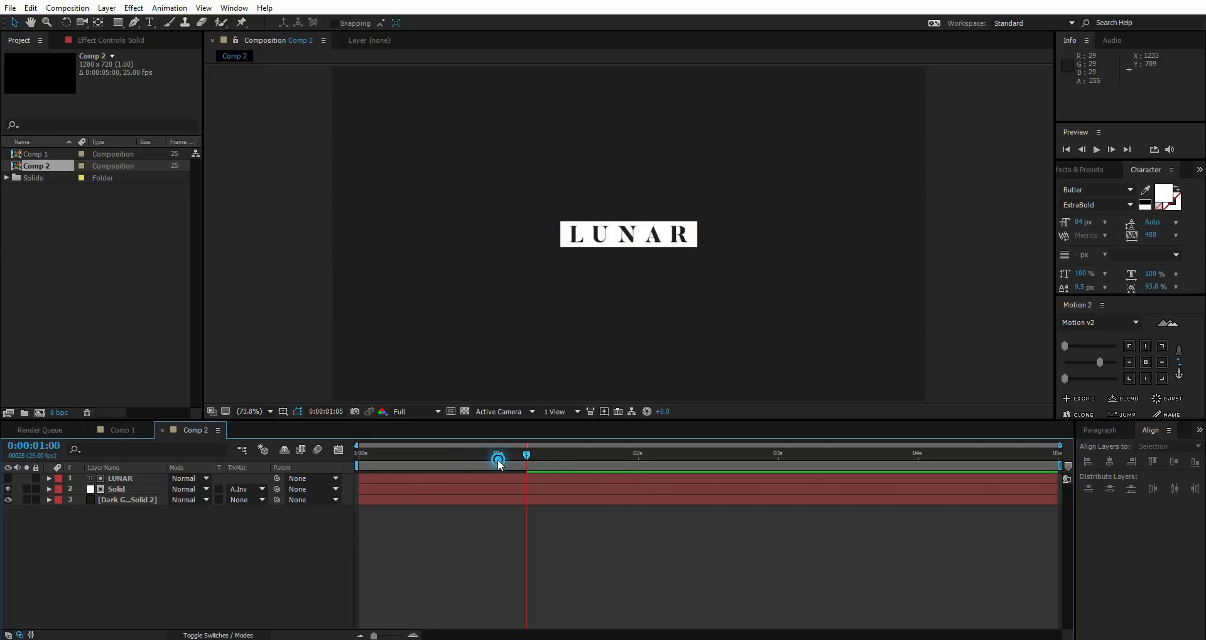
pyautogui.moveTo(499, 462); pyautogui.dragTo(453, 462)
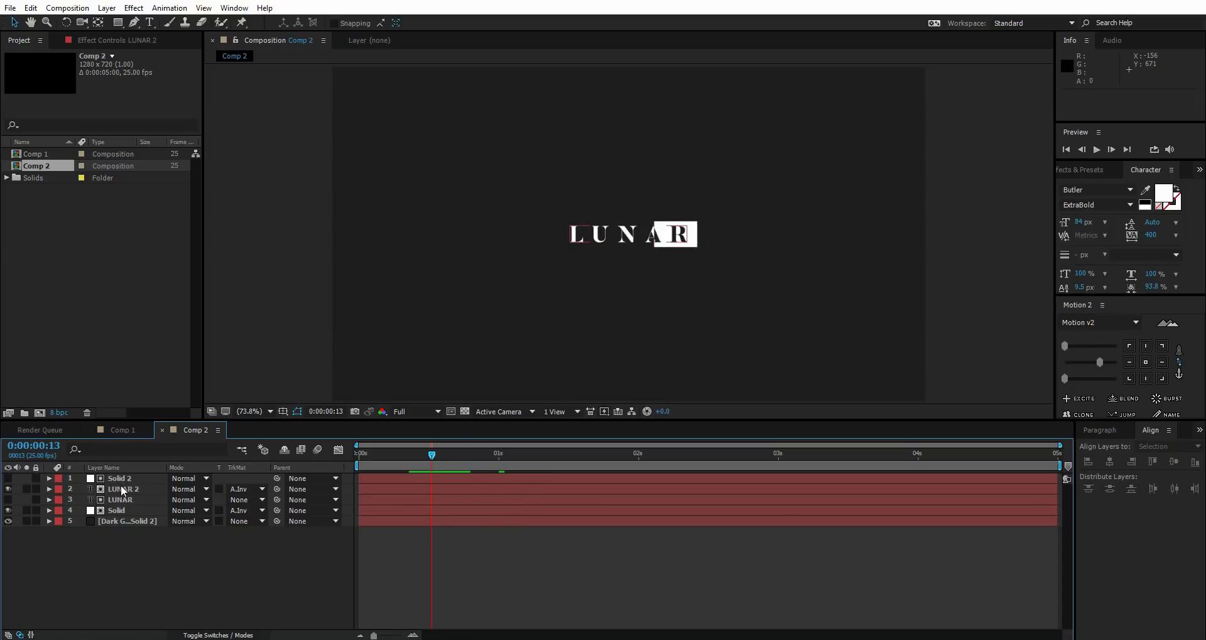
# Set LUNAR 2's Track Matte to Alpha Inverted Matte "Solid 2".
pyautogui.click(241, 488)
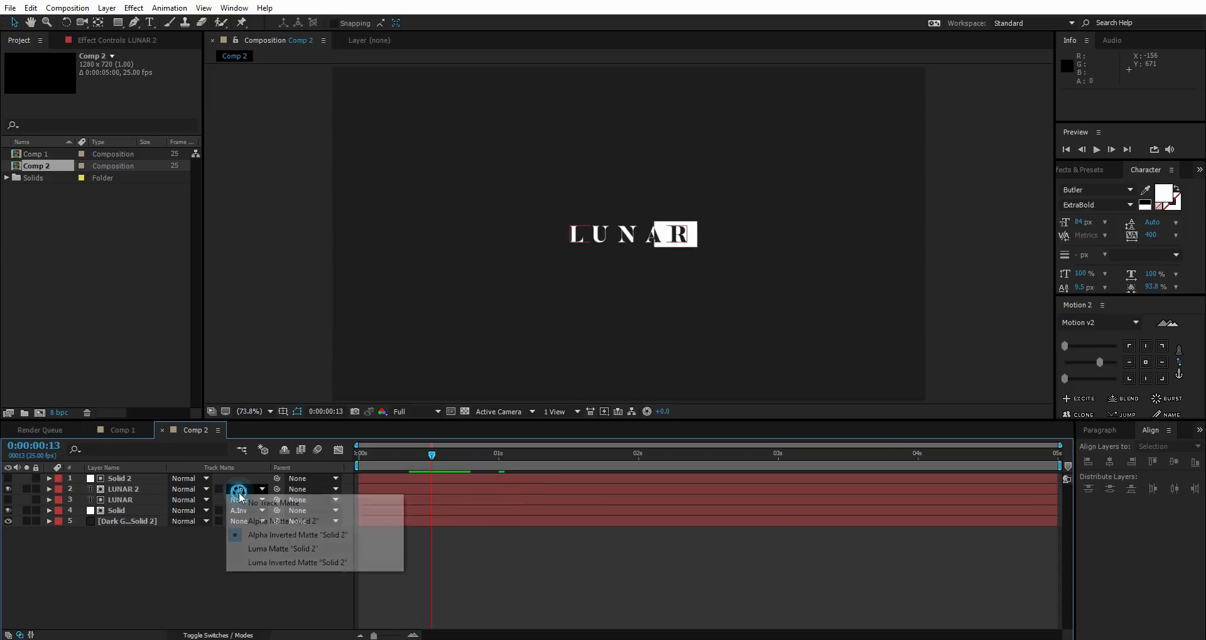
pyautogui.click(297, 534)
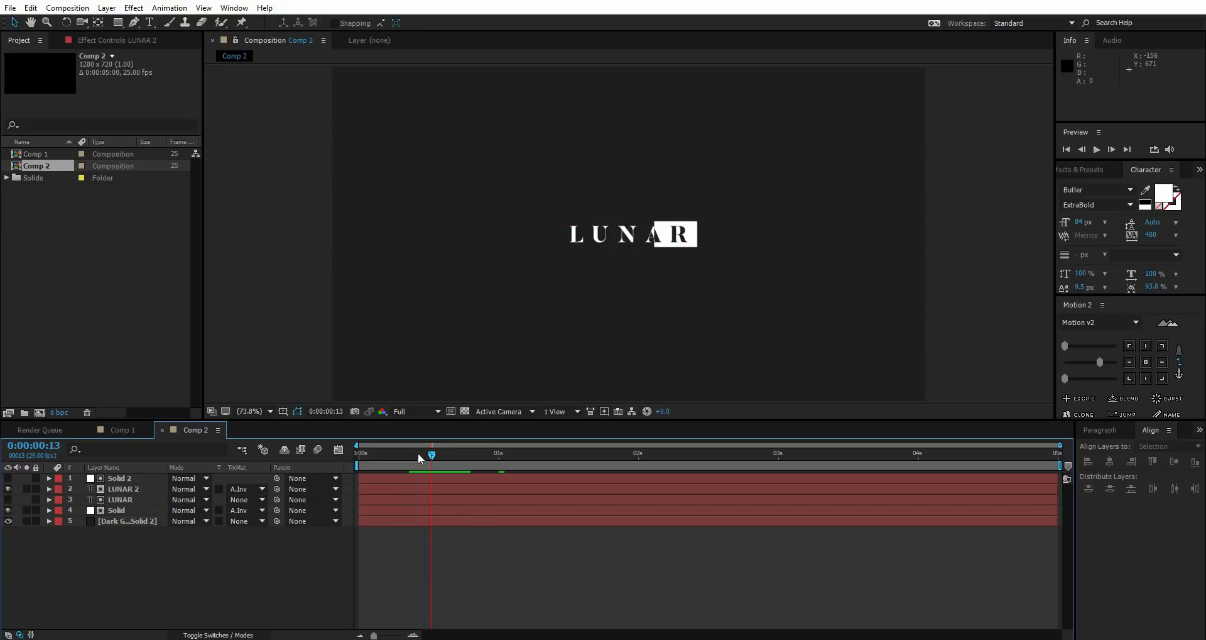